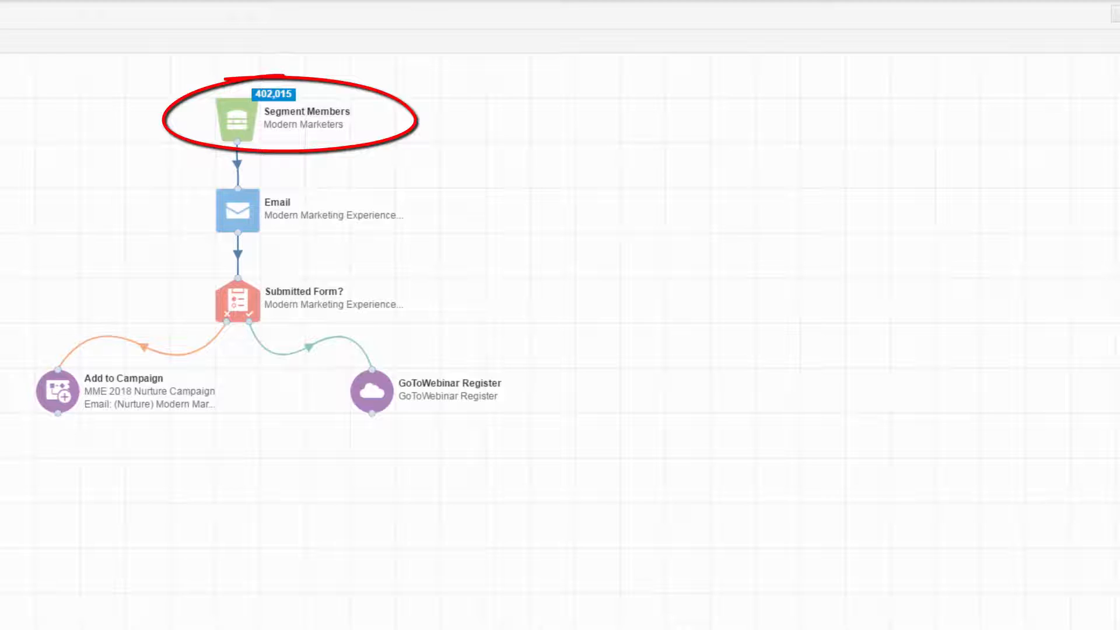
Preview the Modern Marketing Experience invitation email from the canvas Email element
click(238, 211)
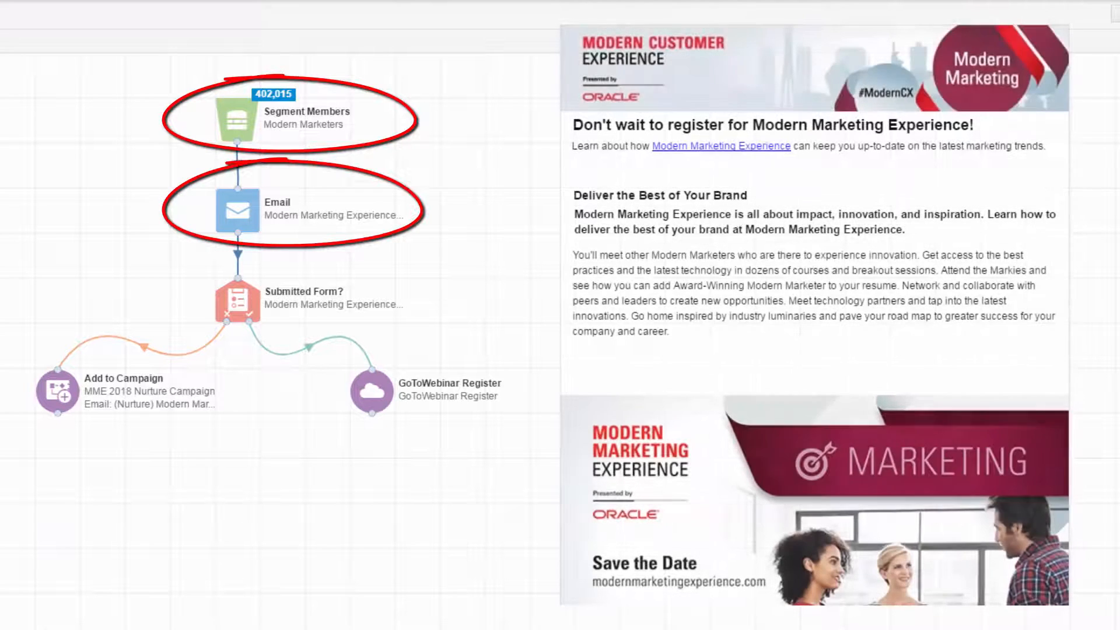